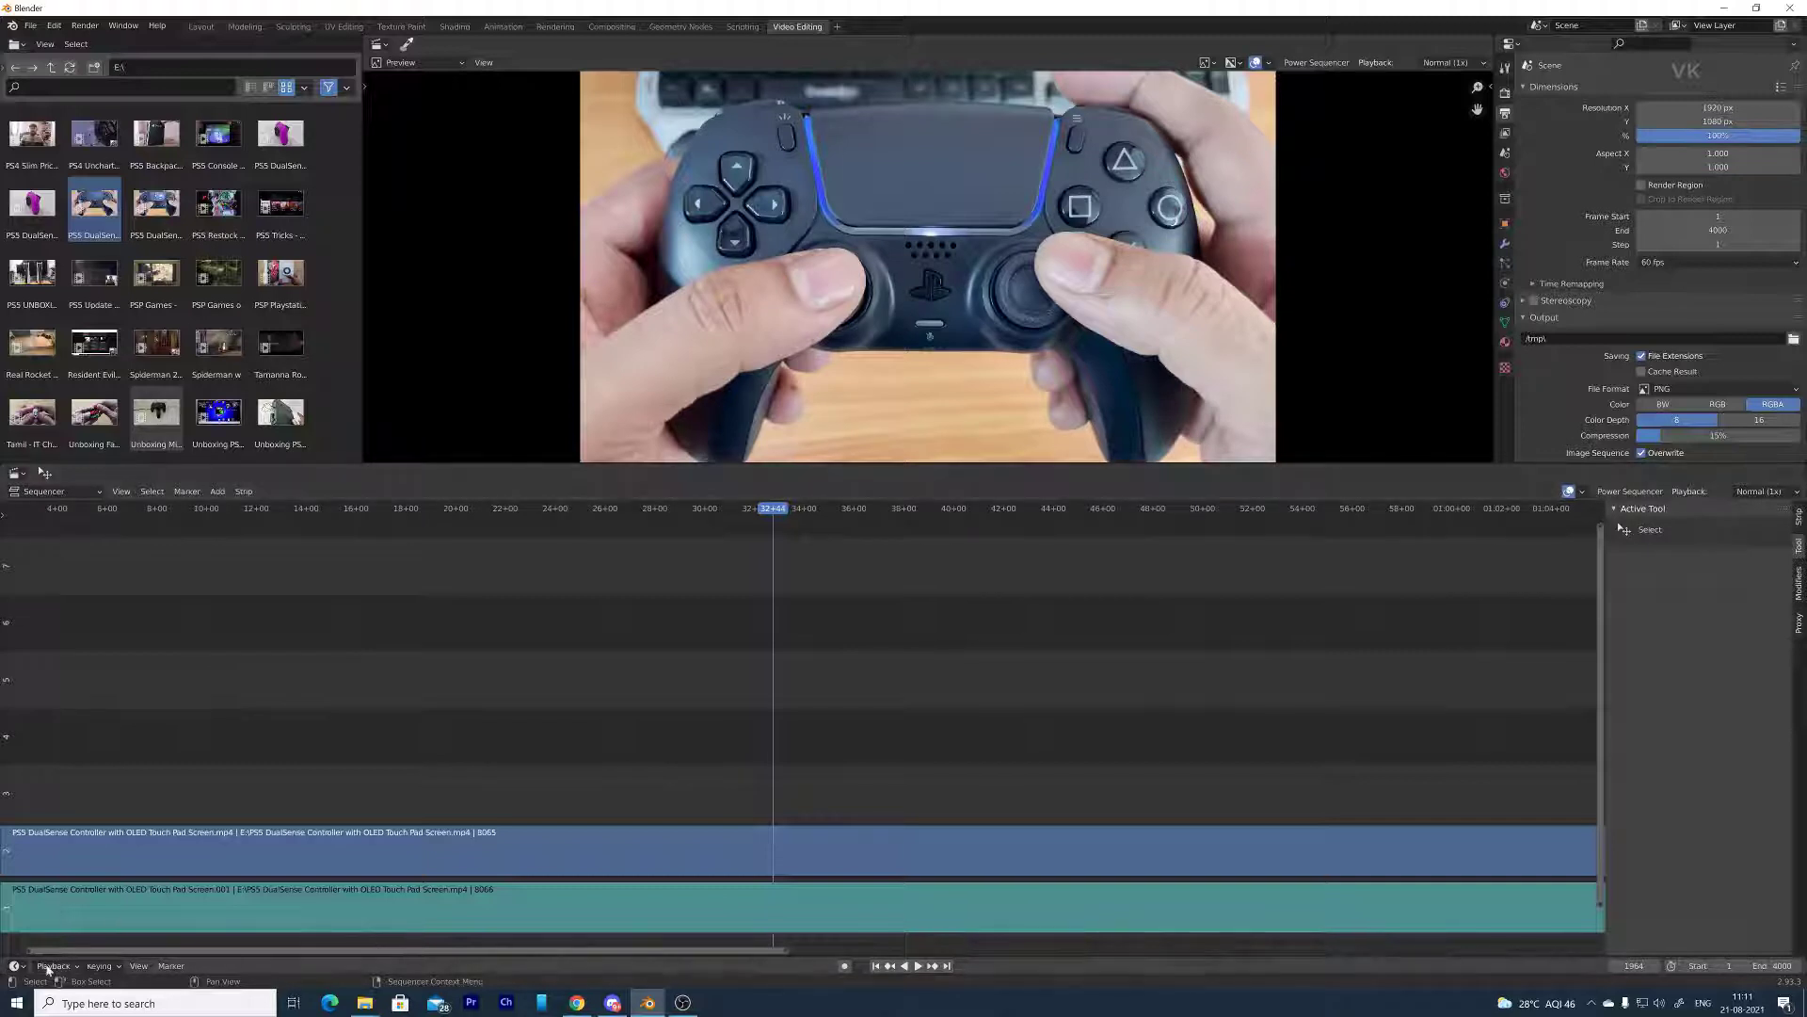
{"action": "mouse_move", "coordinate": [108, 847]}
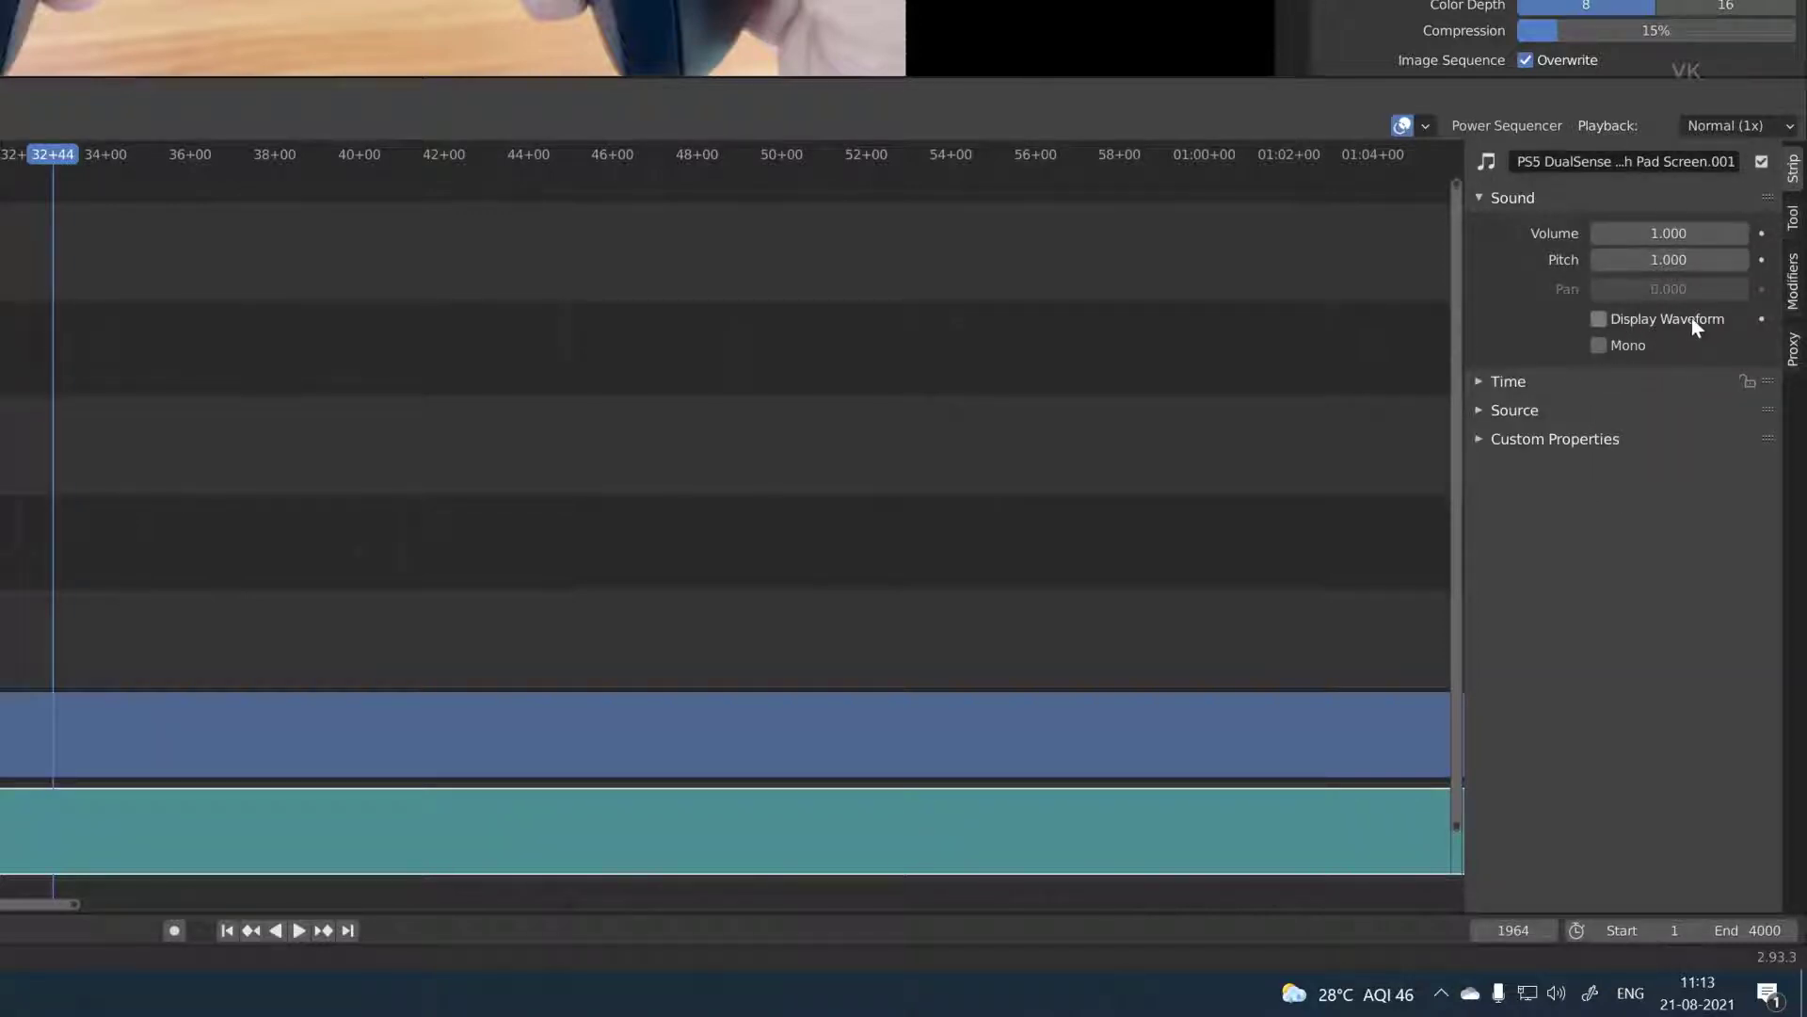
{"action": "mouse_move", "coordinate": [1680, 306]}
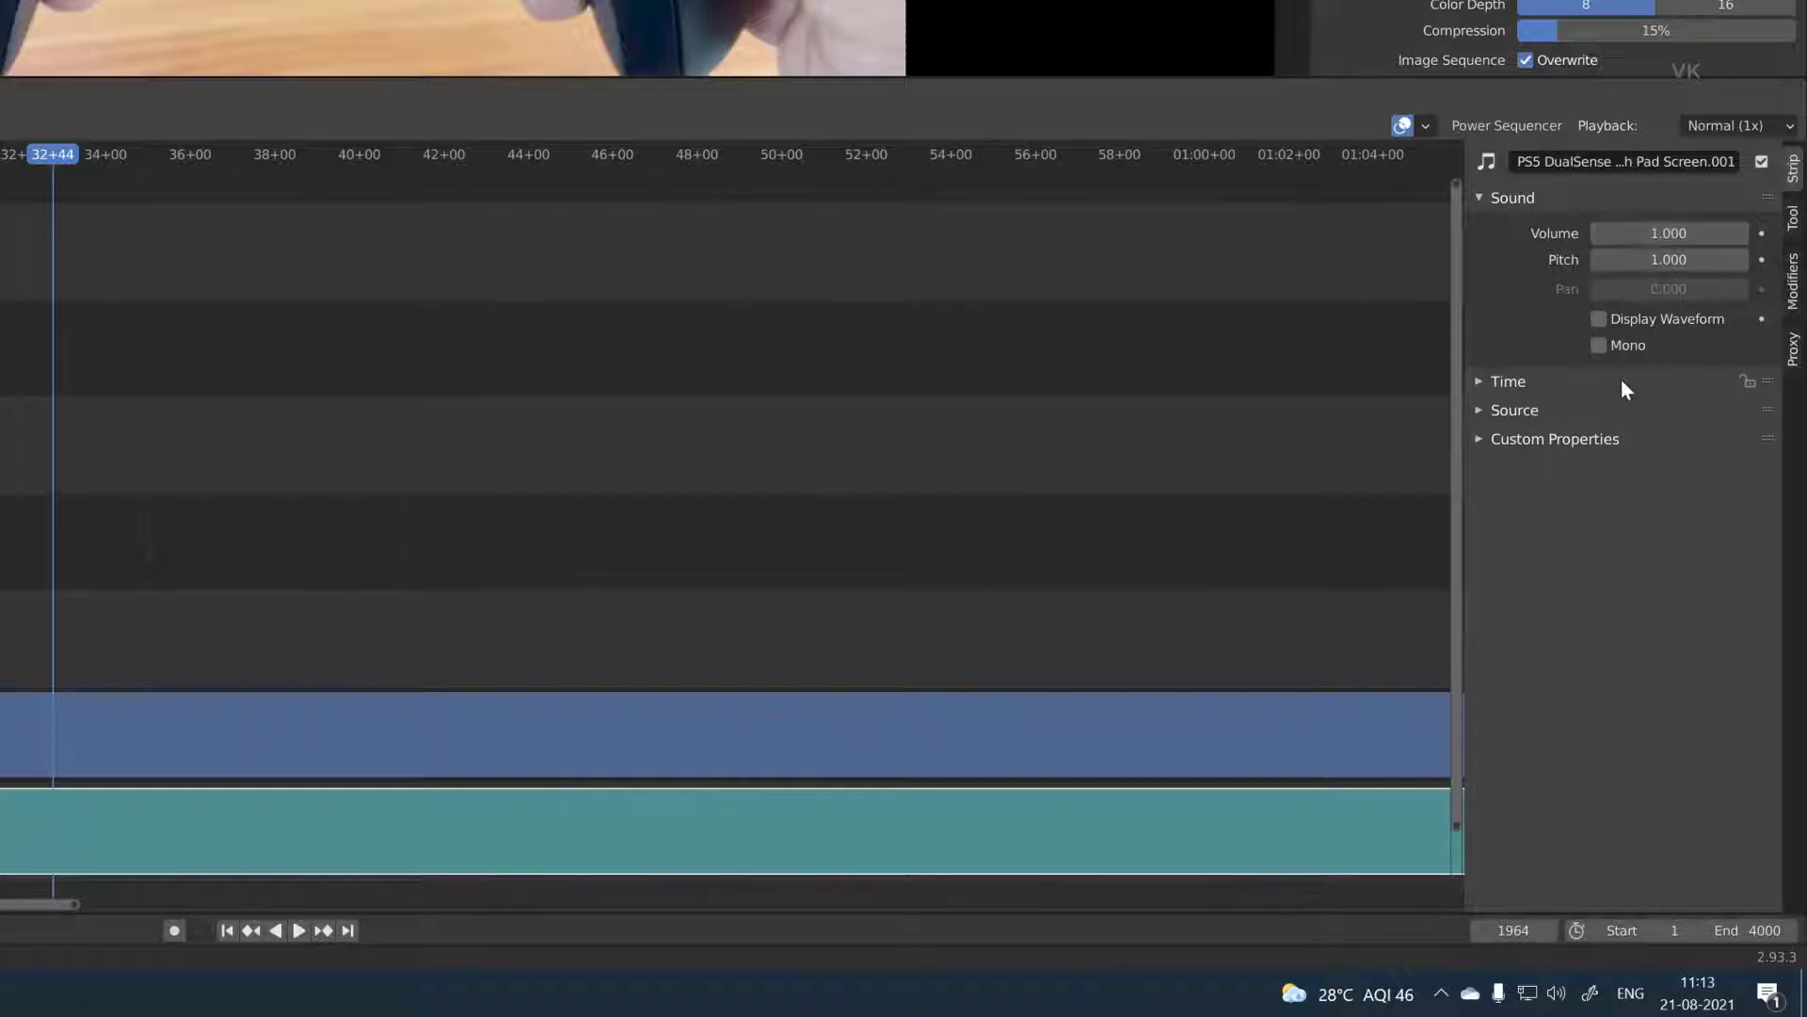
{"action": "mouse_move", "coordinate": [1600, 329]}
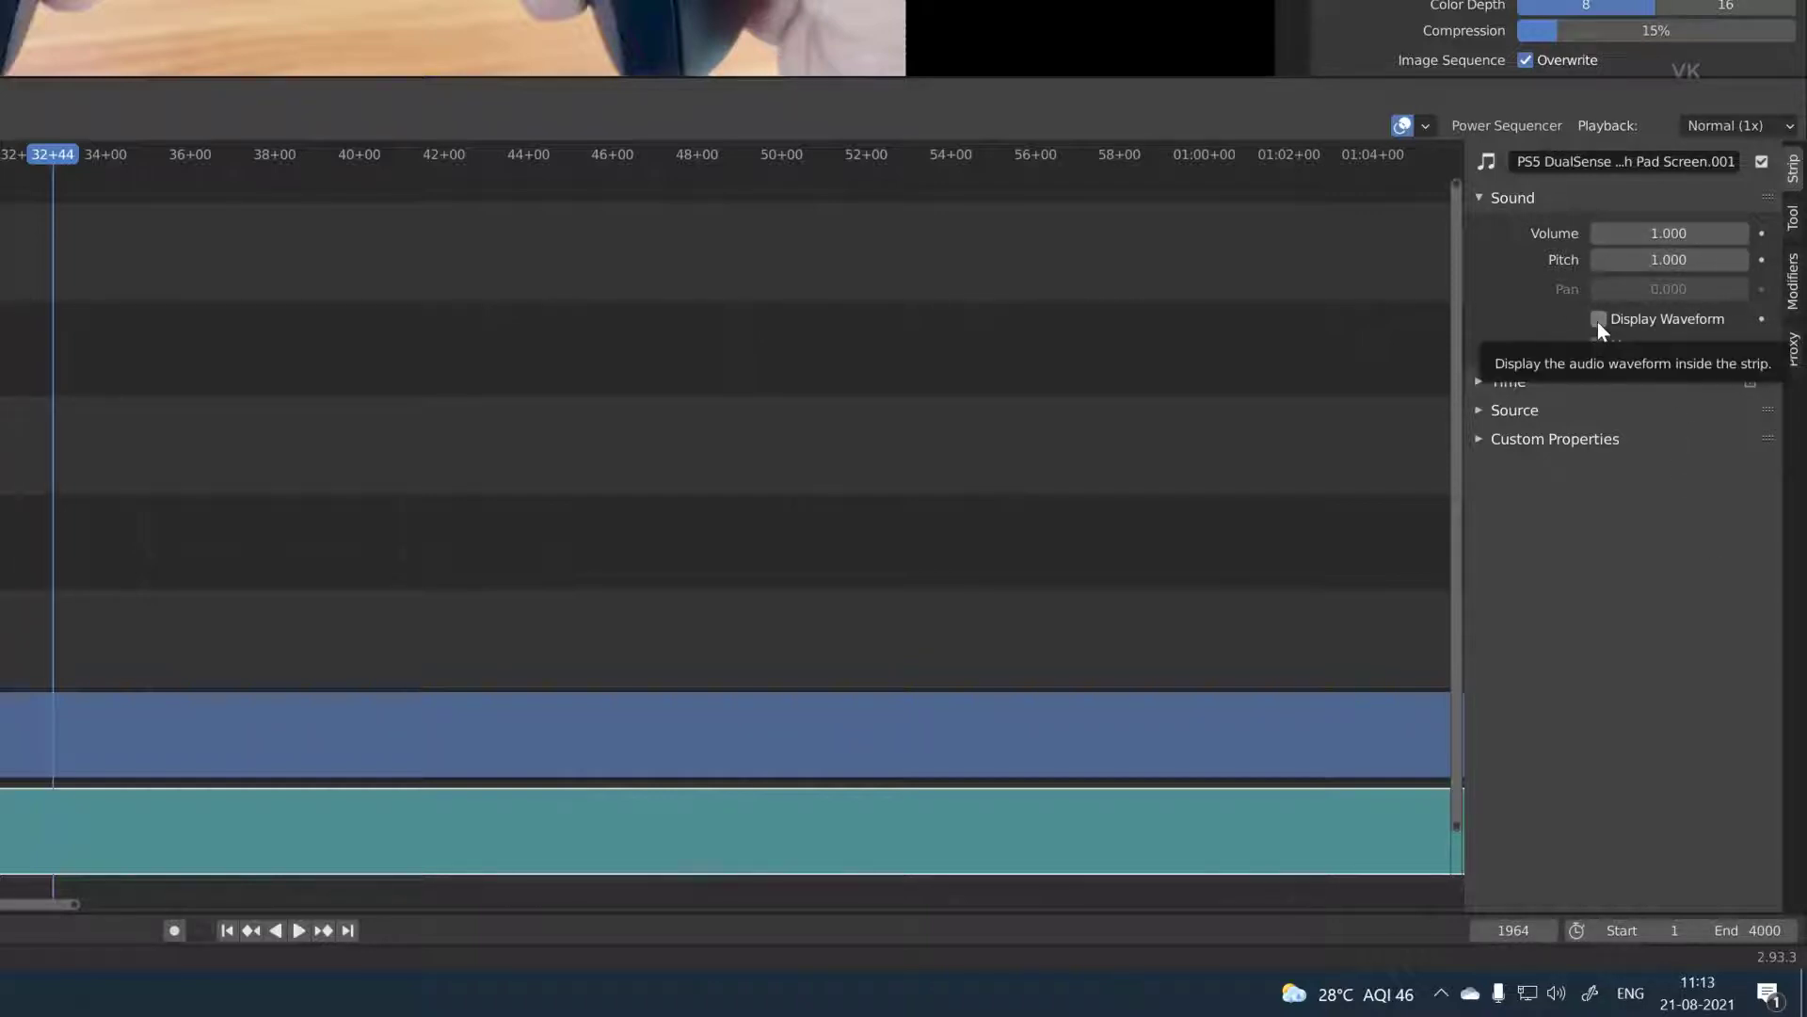
Enable Display Waveform in the audio strip's Sound panel in the Strip sidebar.
{"action": "left_click", "coordinate": [1599, 319]}
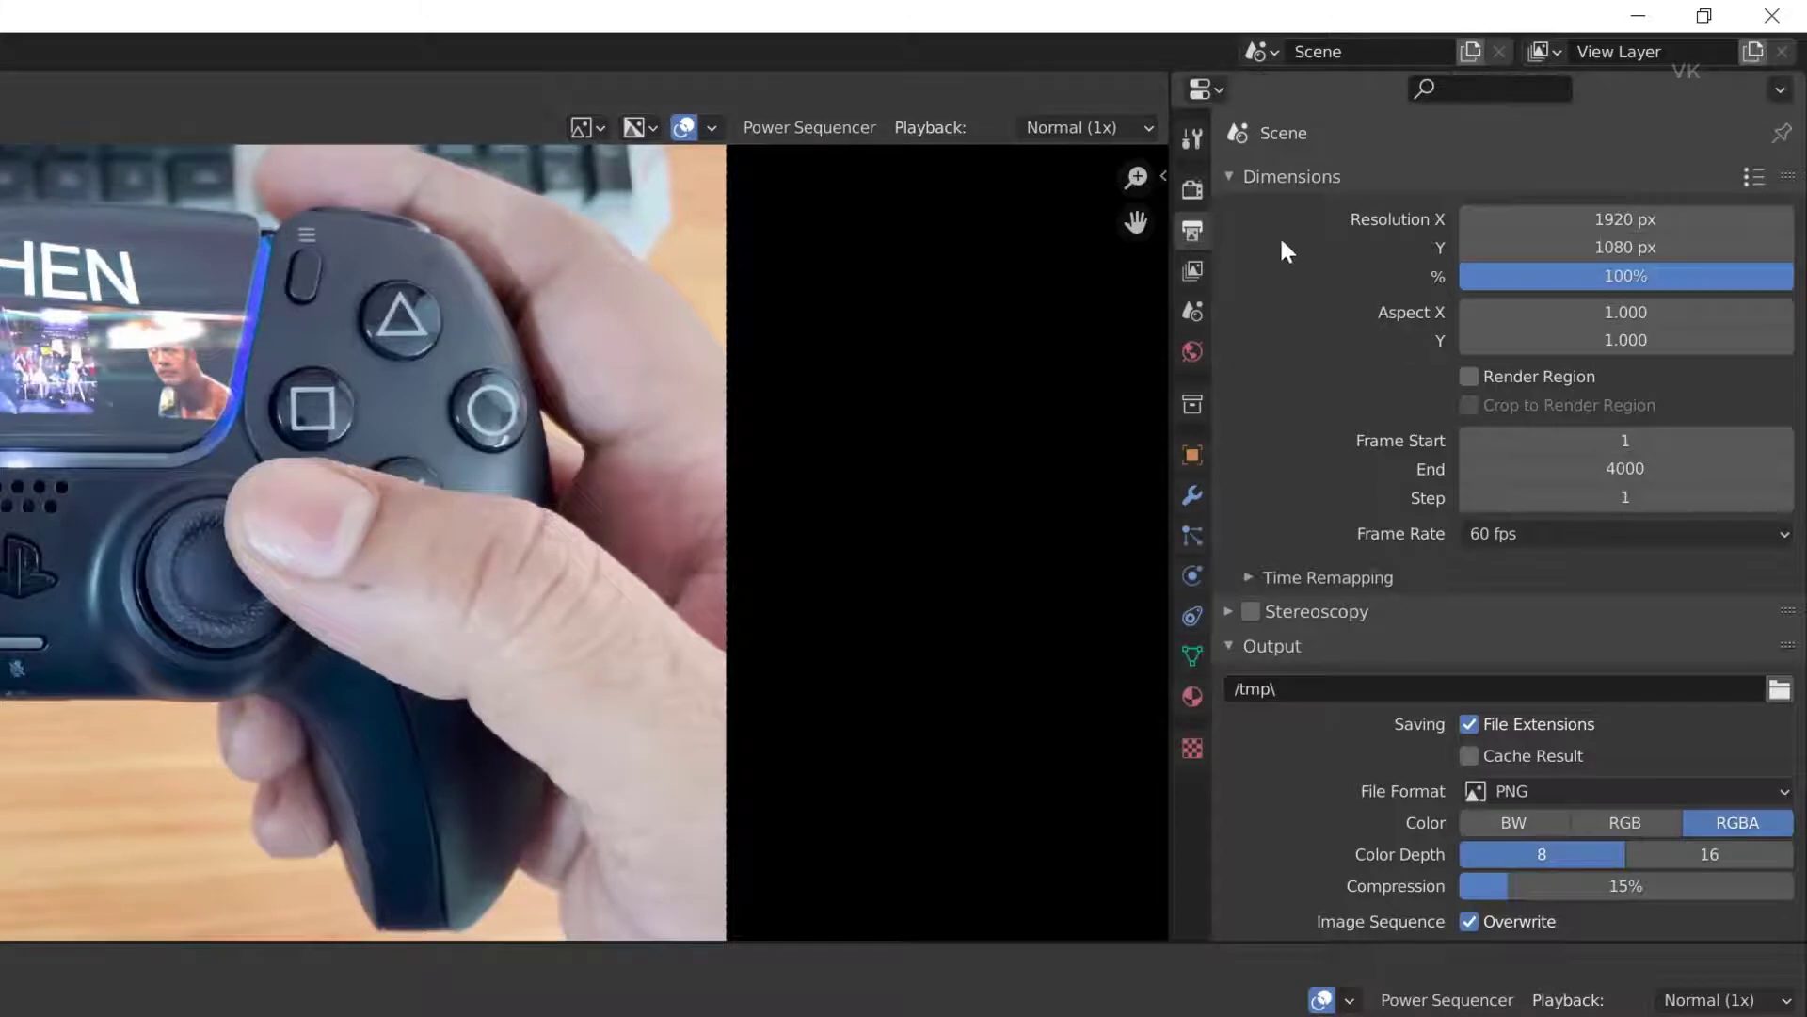
Check the View Layer properties, then scroll the Output properties to the File Format setting.
{"action": "left_click", "coordinate": [1193, 270]}
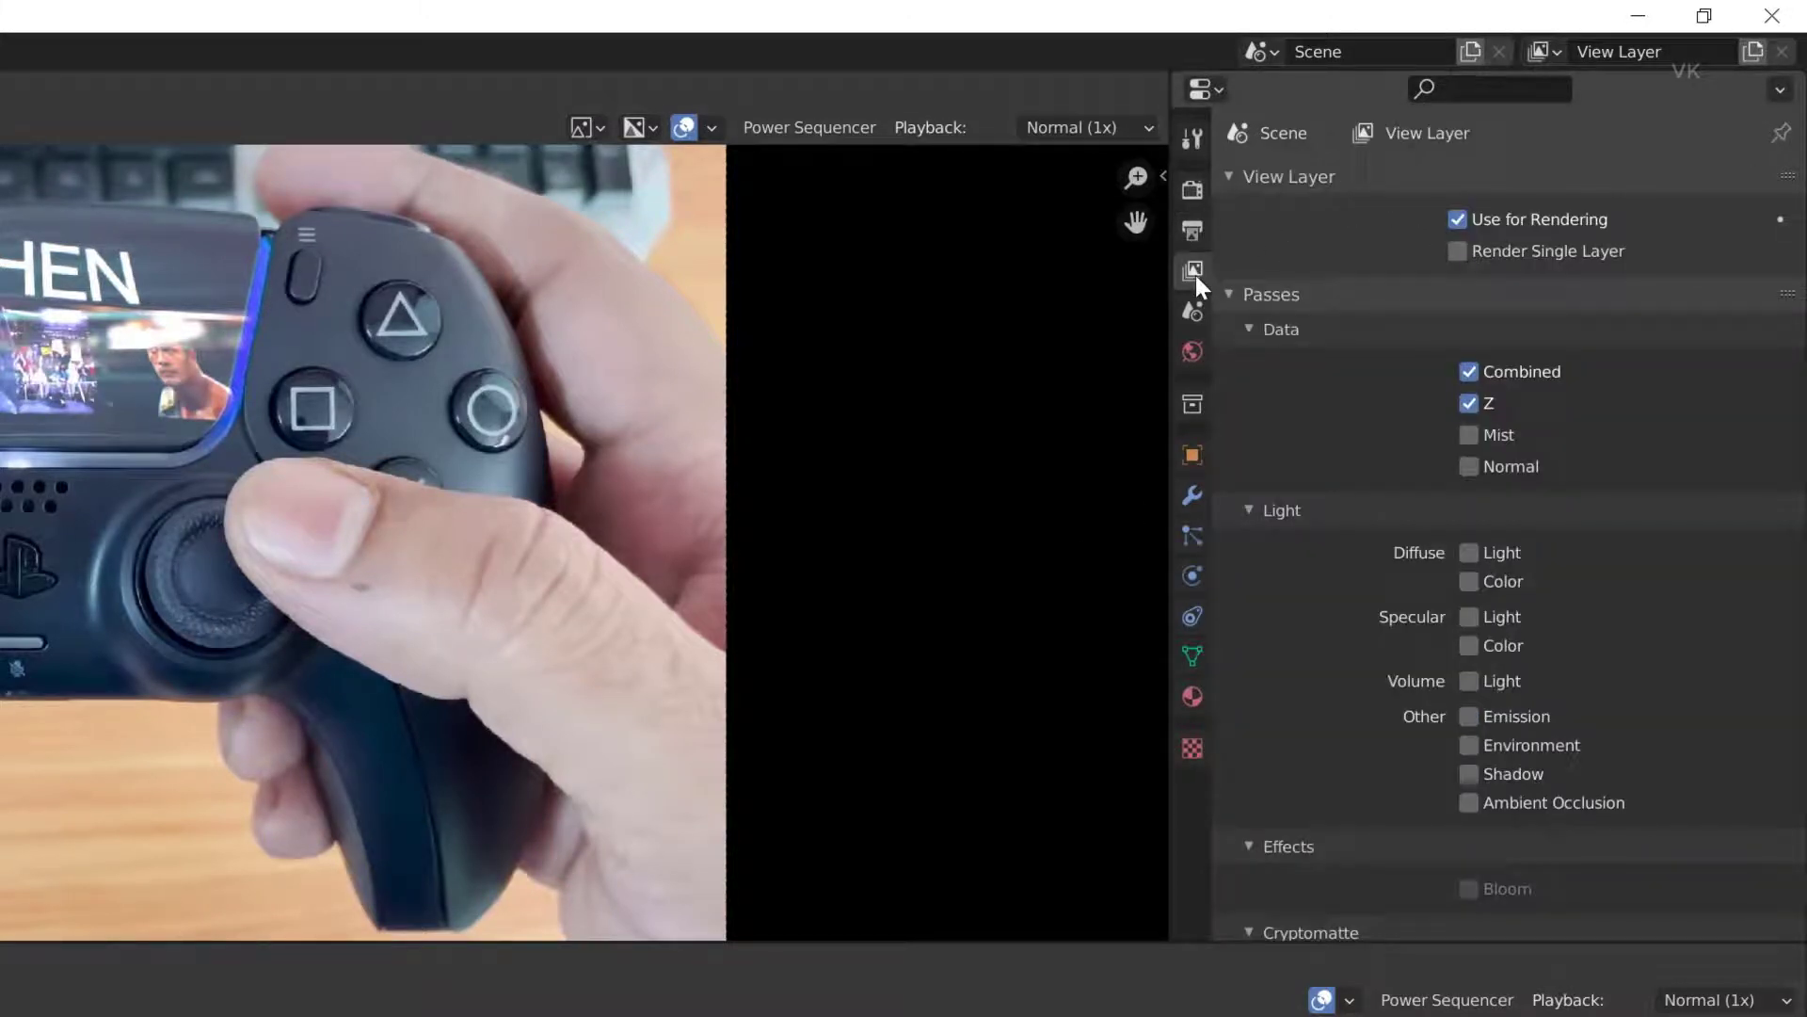
{"action": "left_click", "coordinate": [1195, 231]}
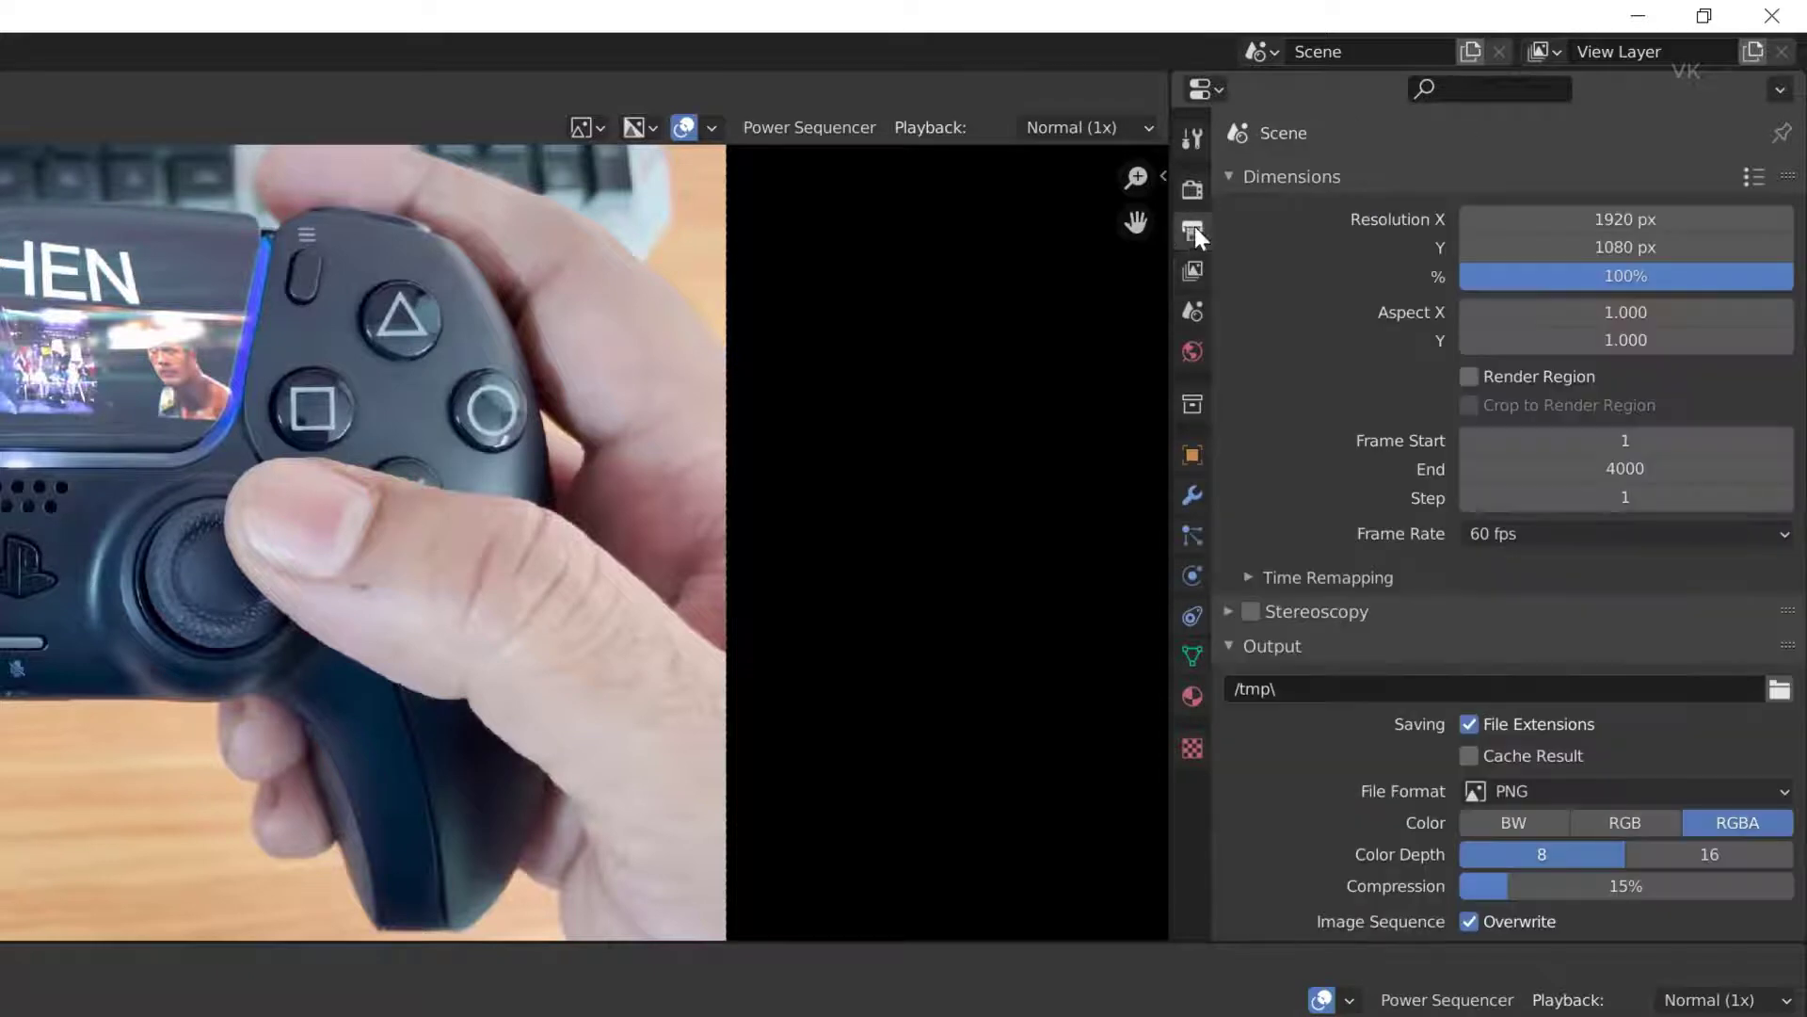
{"action": "scroll", "scroll_direction": "down", "scroll_amount": 3}
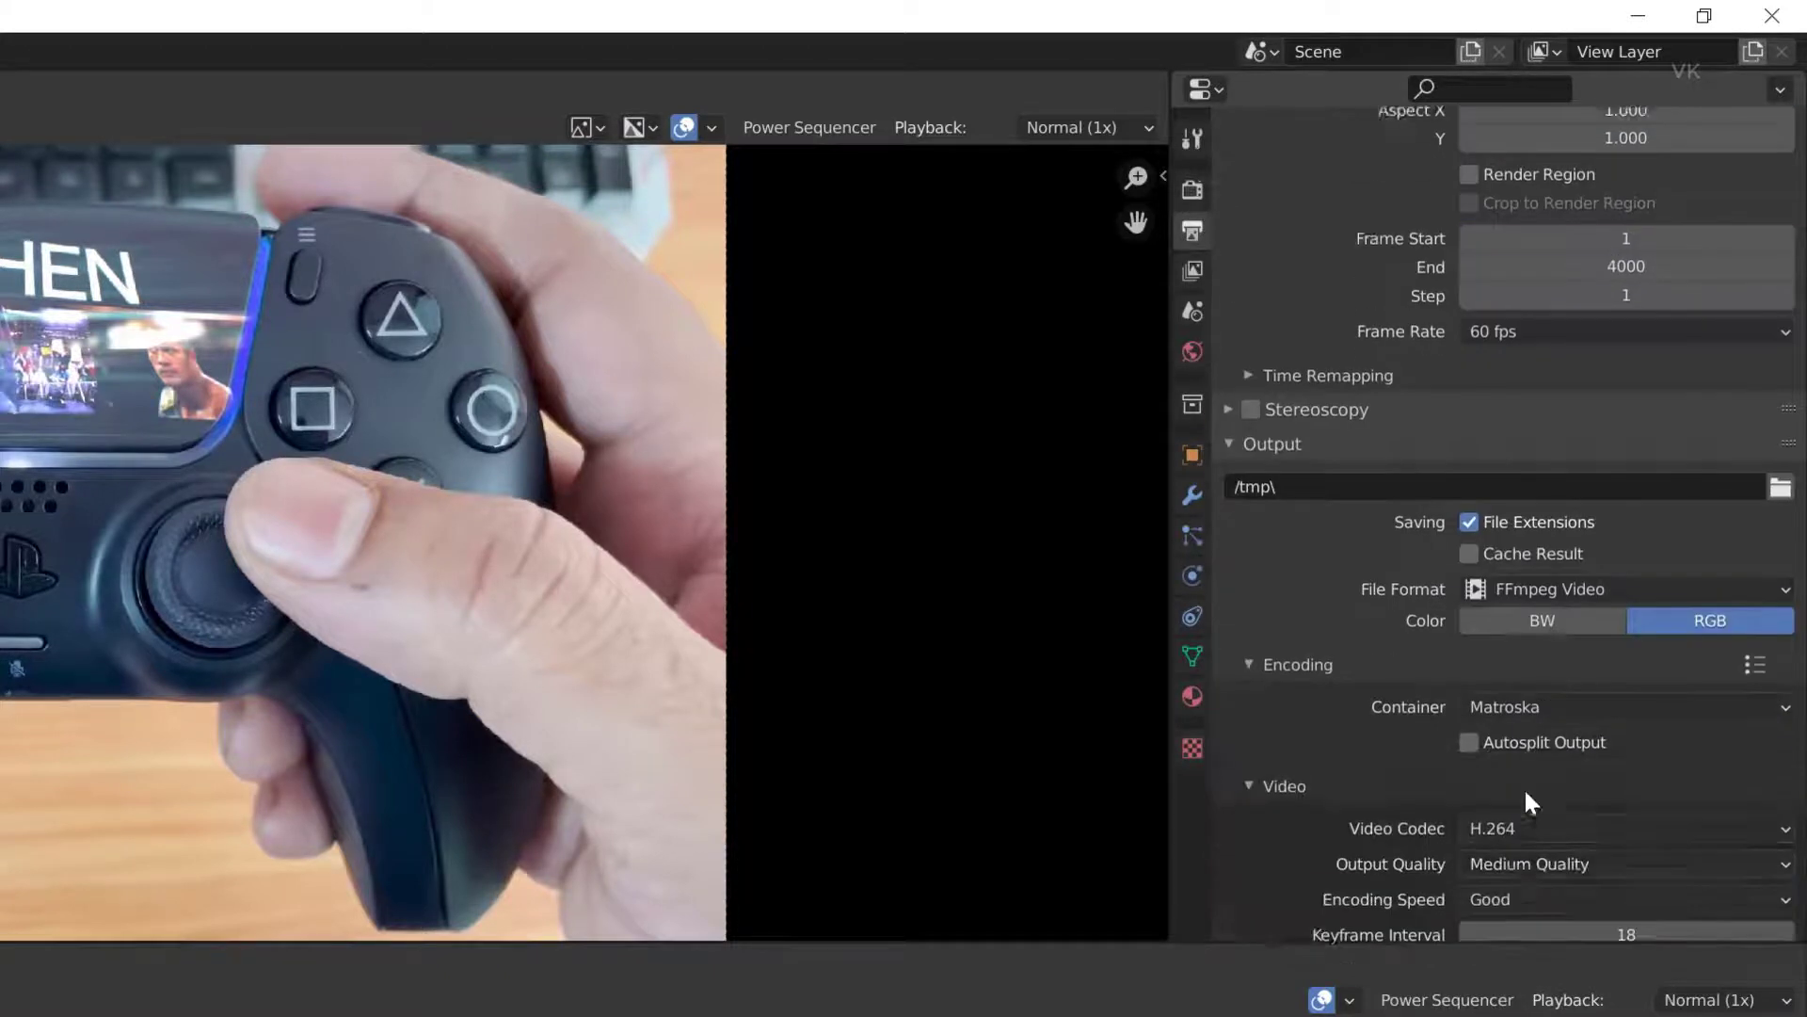
Scroll to Encoding > Audio and open the Audio Codec list showing AAC, MP3 and FLAC.
{"action": "scroll", "scroll_direction": "down", "scroll_amount": 3}
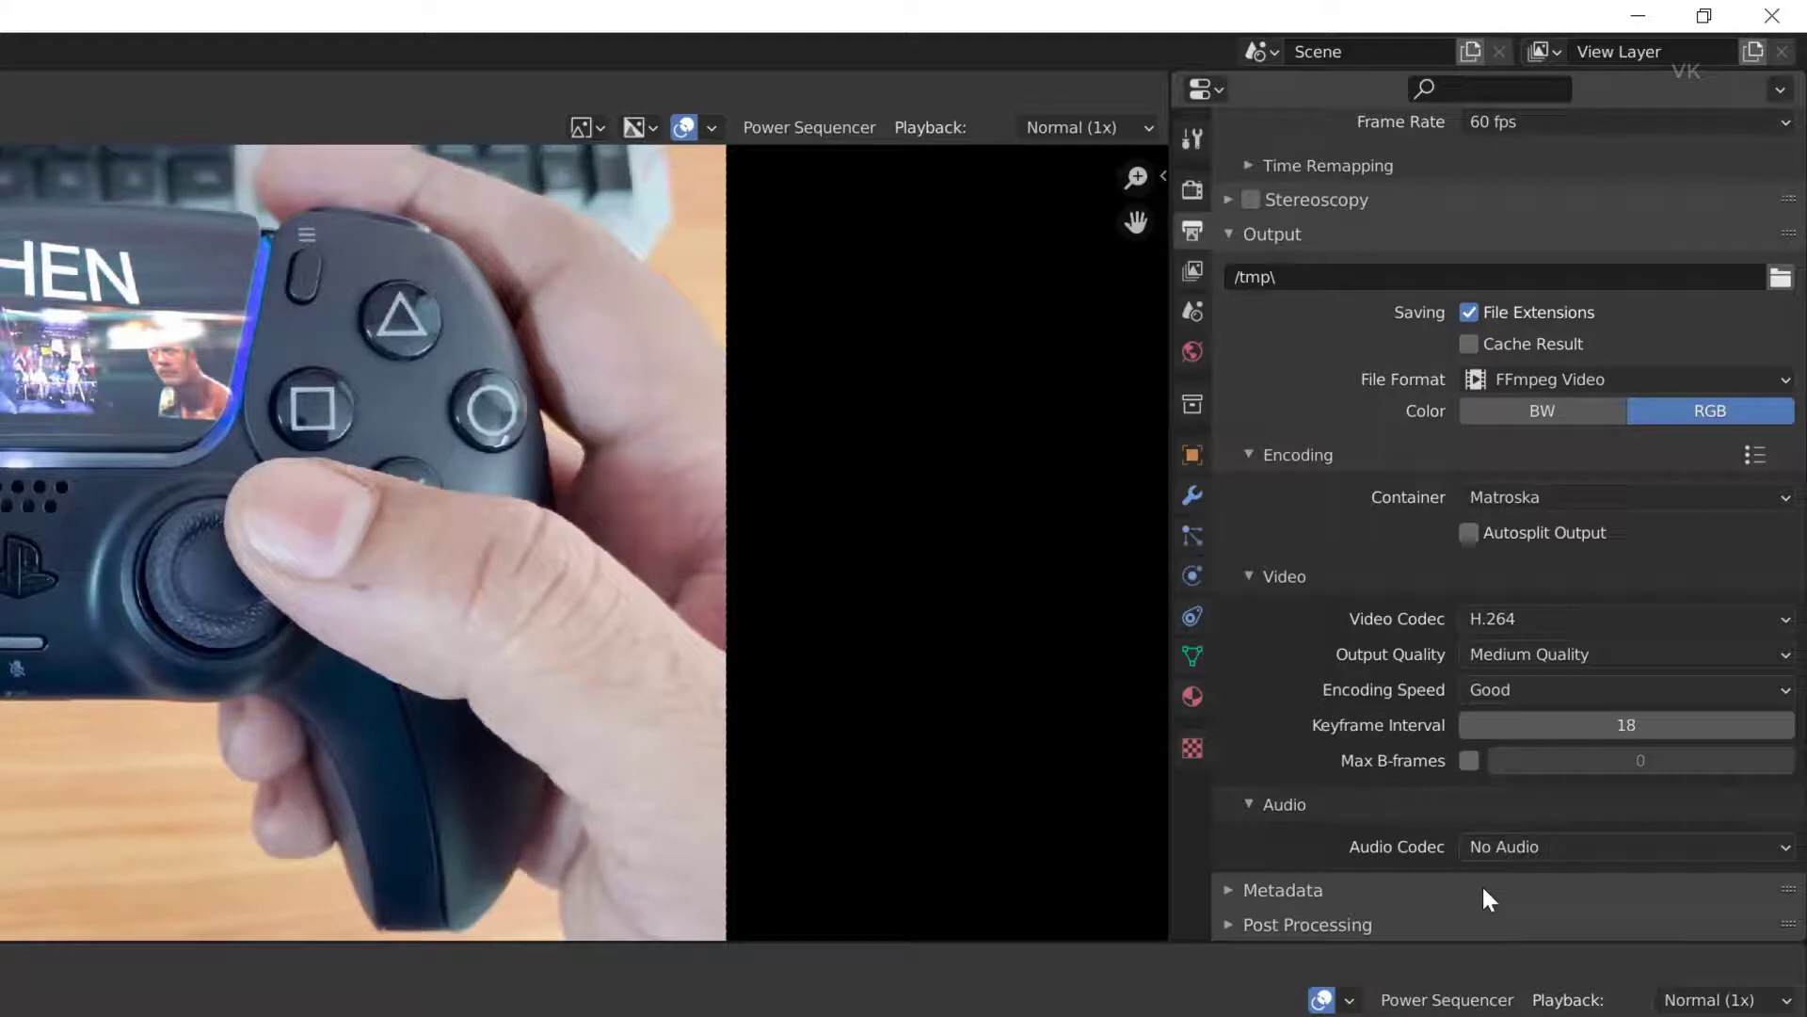
{"action": "mouse_move", "coordinate": [1499, 866]}
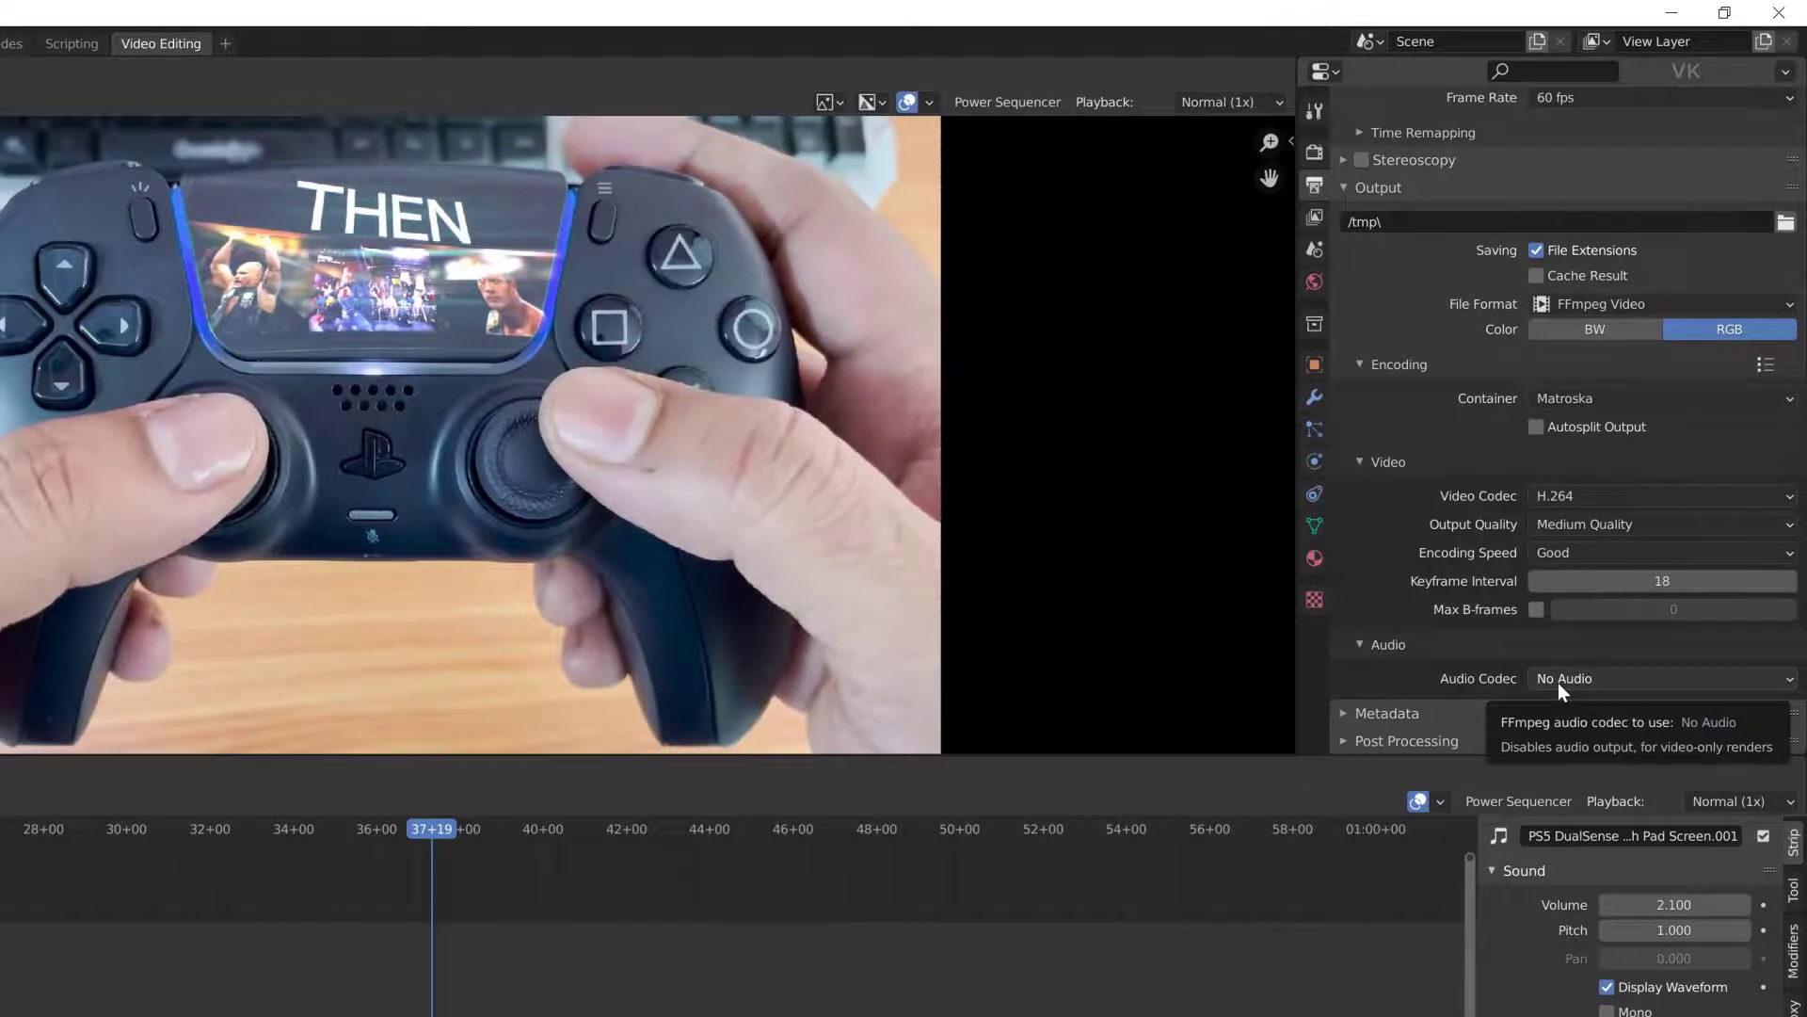
{"action": "left_click", "coordinate": [1663, 678]}
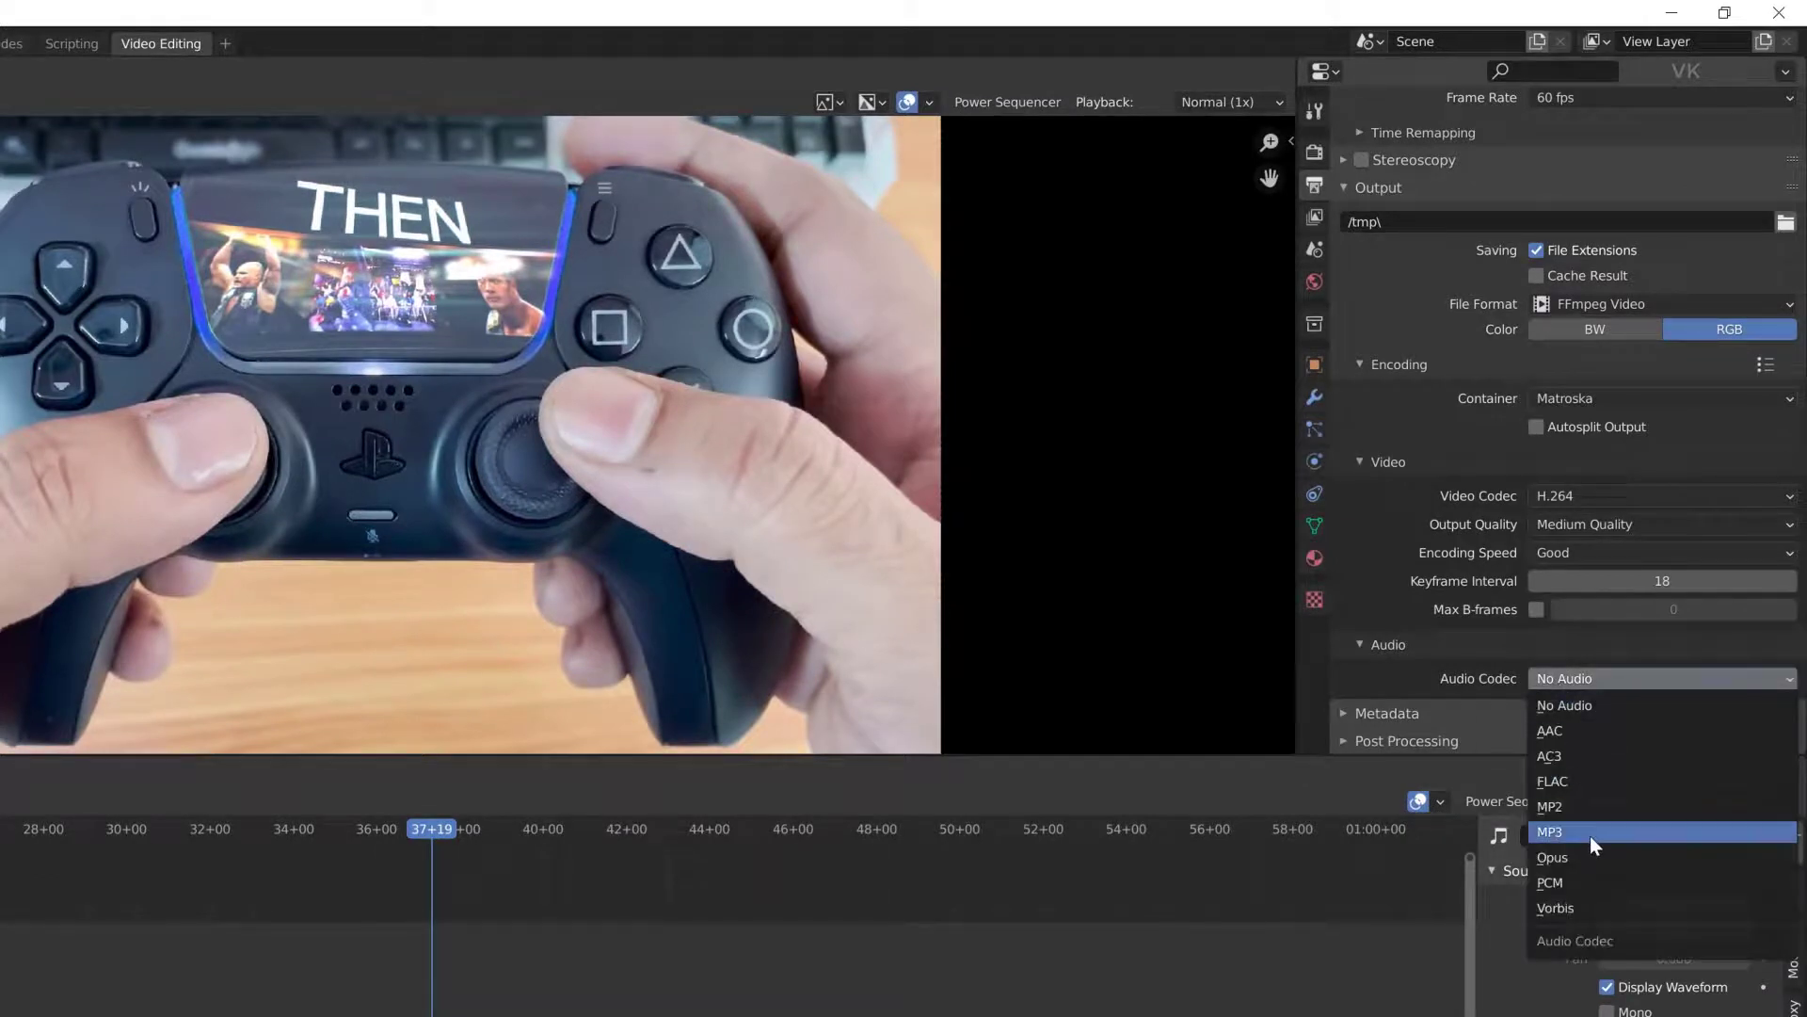